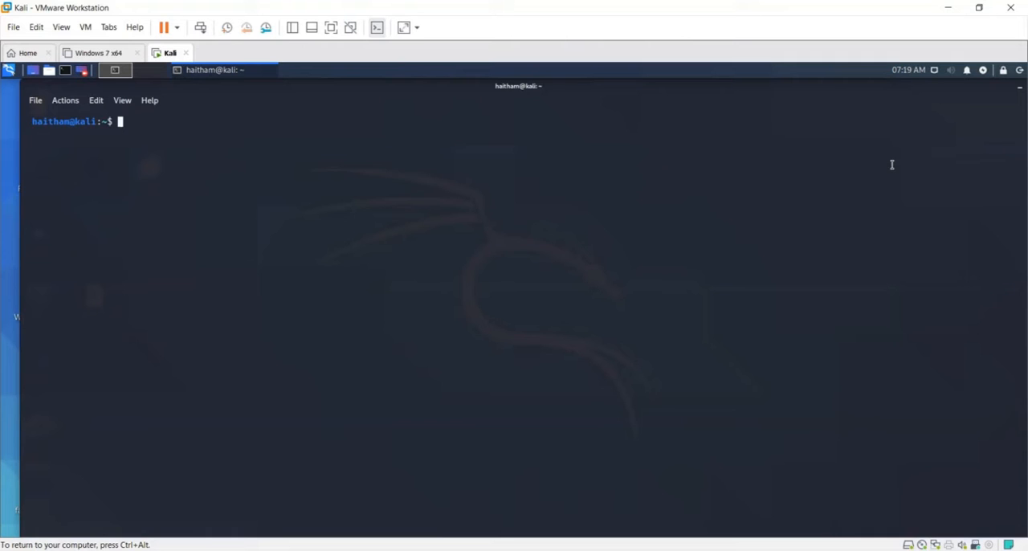
pyautogui.moveTo(556, 244)
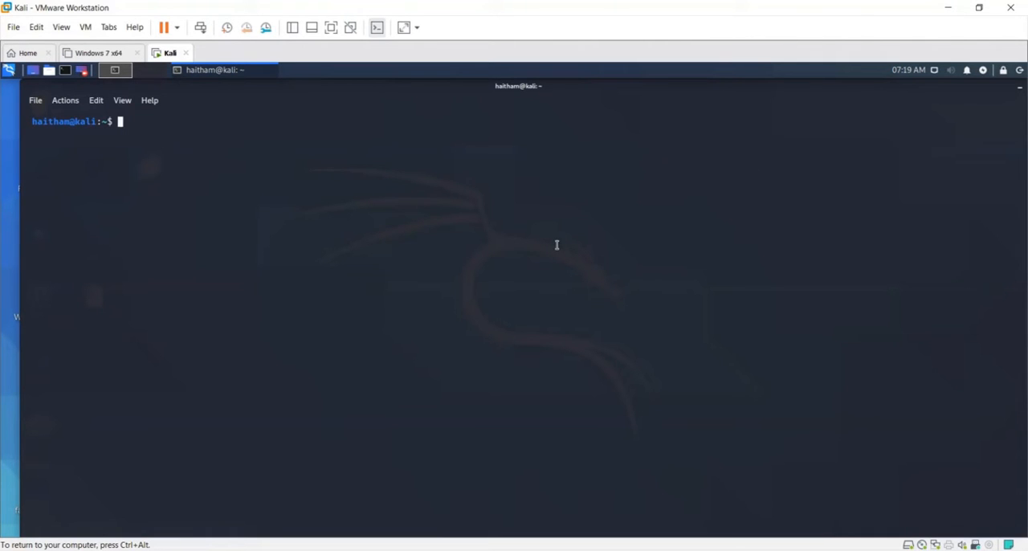
# Run sudo iwconfig to confirm wlan0mon is in monitor mode, then begin the airodump-ng command
pyautogui.write('a')
pyautogui.write('sudo iwcon')
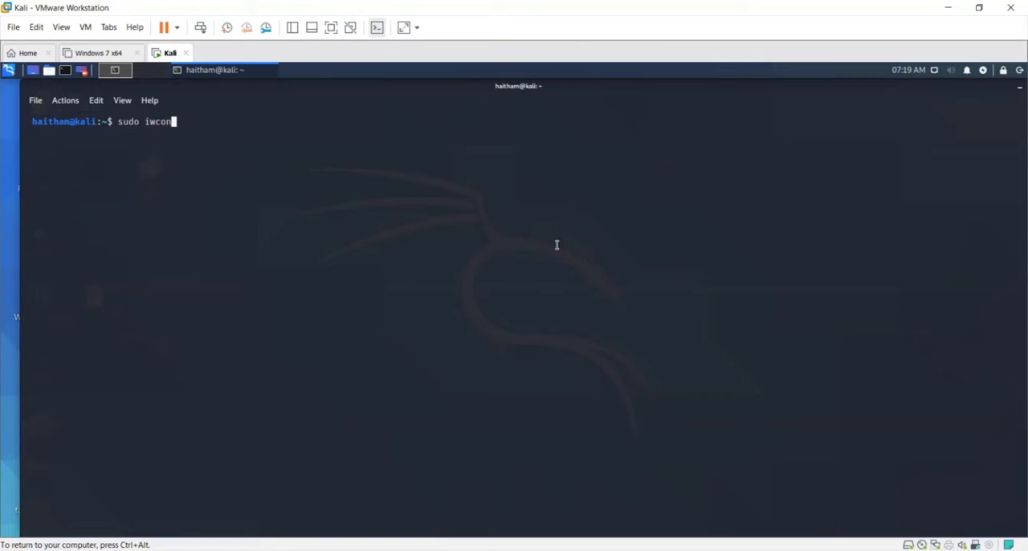
pyautogui.press('Return')
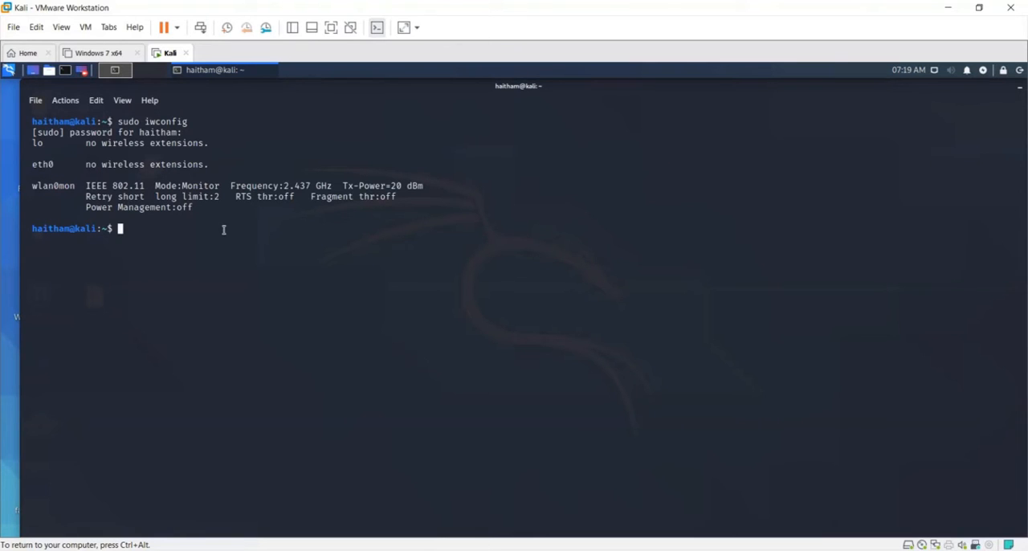
pyautogui.write('a')
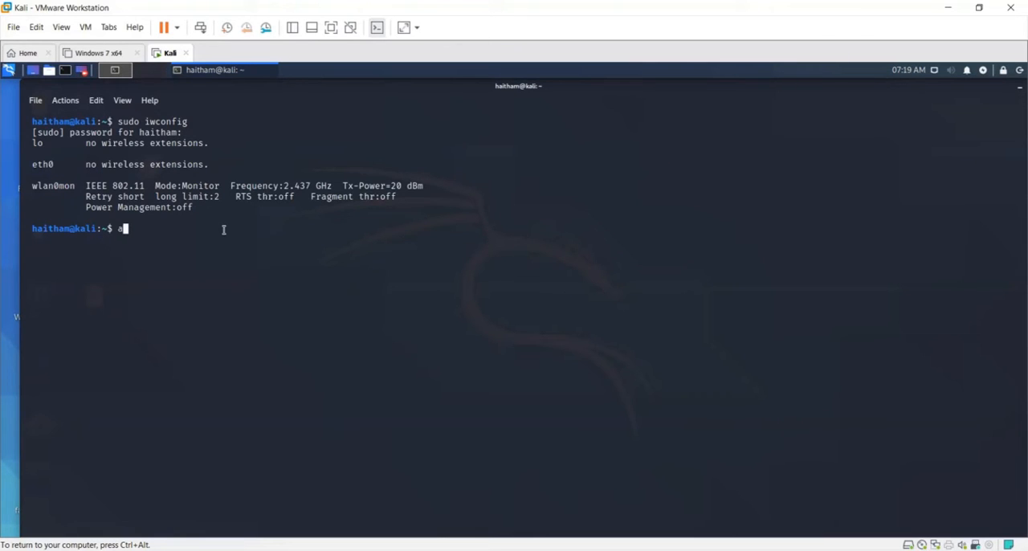
pyautogui.press('BackSpace')
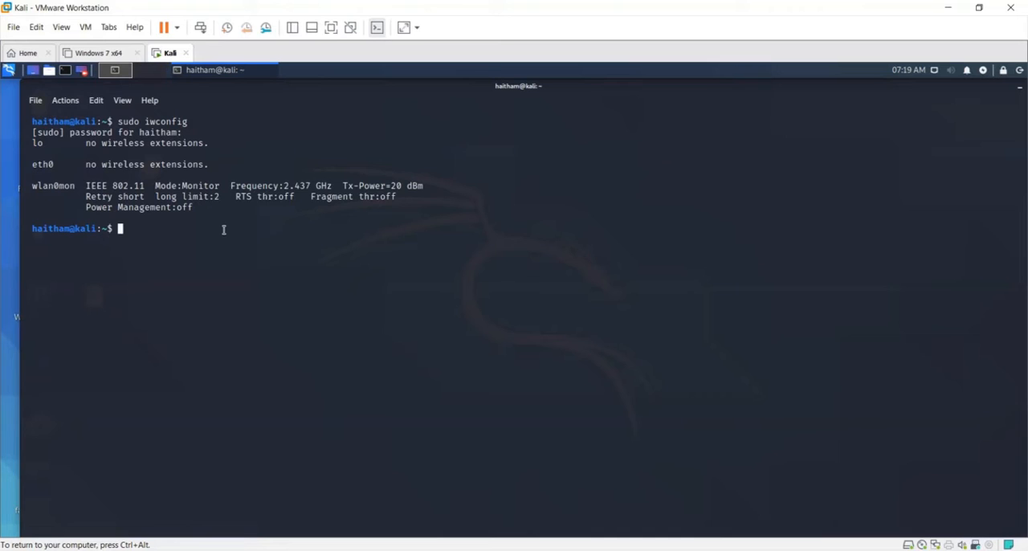
pyautogui.write('a')
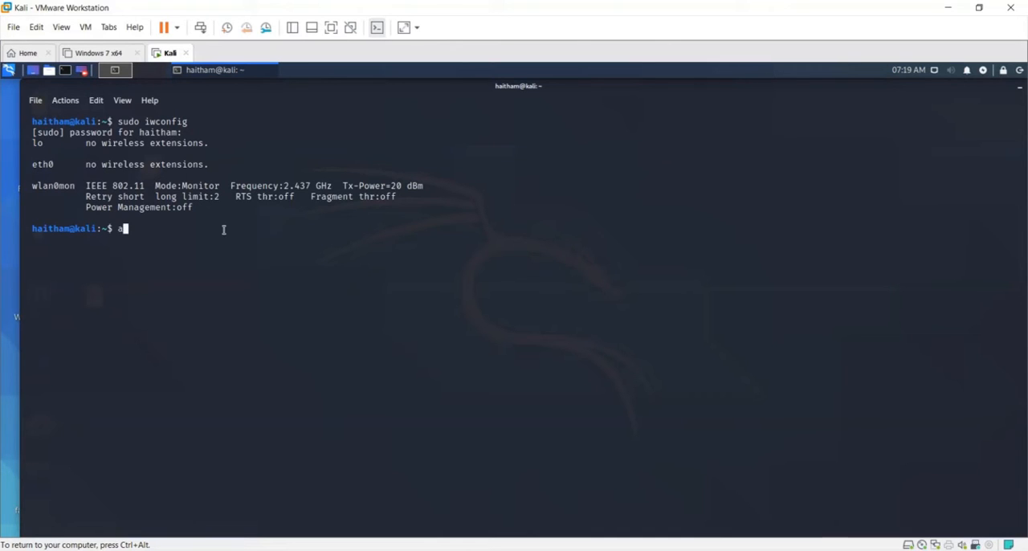
pyautogui.write('sudo airodump-ng w')
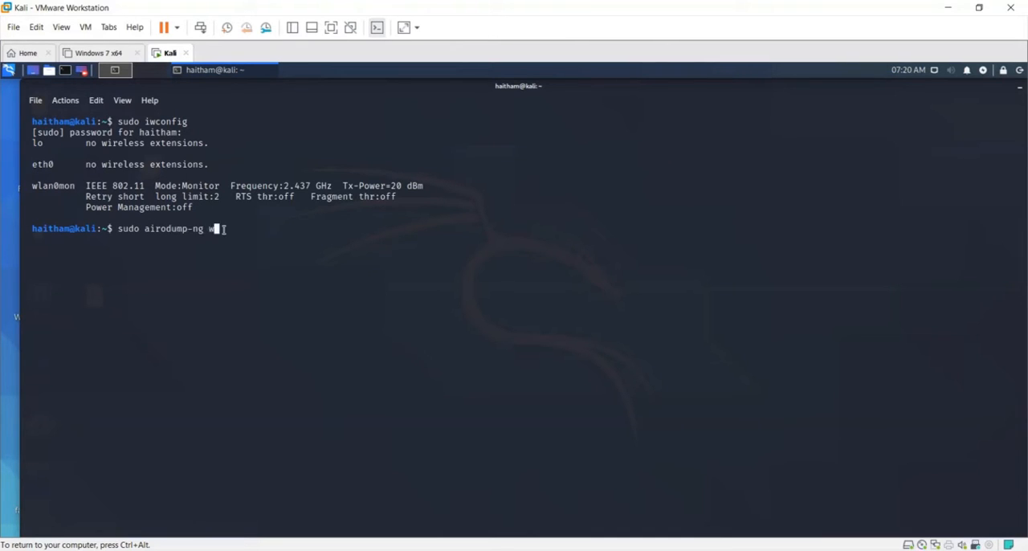
# Run sudo airodump-ng wlan0mon, spot the <length: 0> hidden ESSID, then stop the scan with Ctrl+C
pyautogui.write('lan0mon')
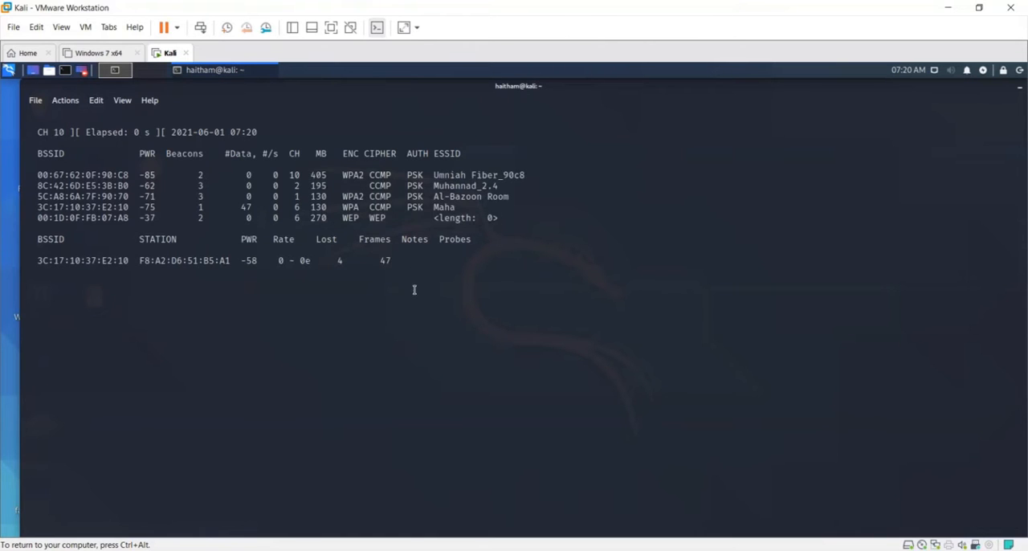
pyautogui.press('ctrl+c')
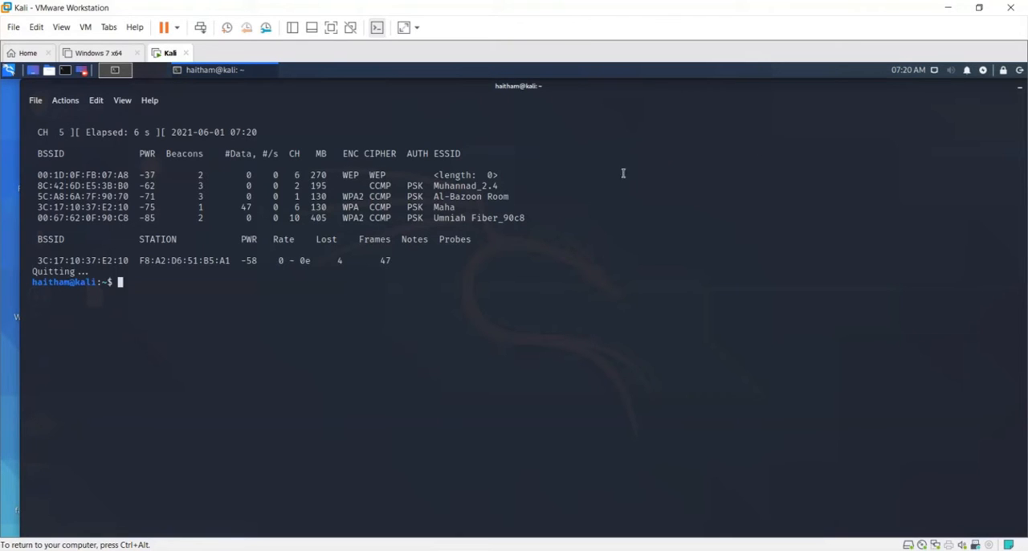
pyautogui.doubleClick(466, 174)
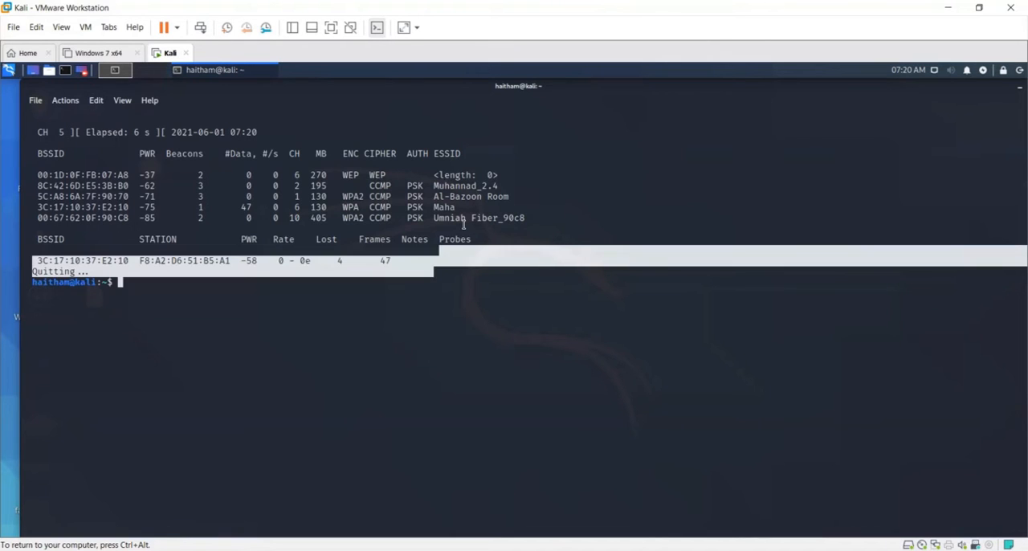
# Capture channel 6 traffic with sudo airodump-ng wlan0mon -c 6 --write Hidden, then stop it
pyautogui.write('clear')
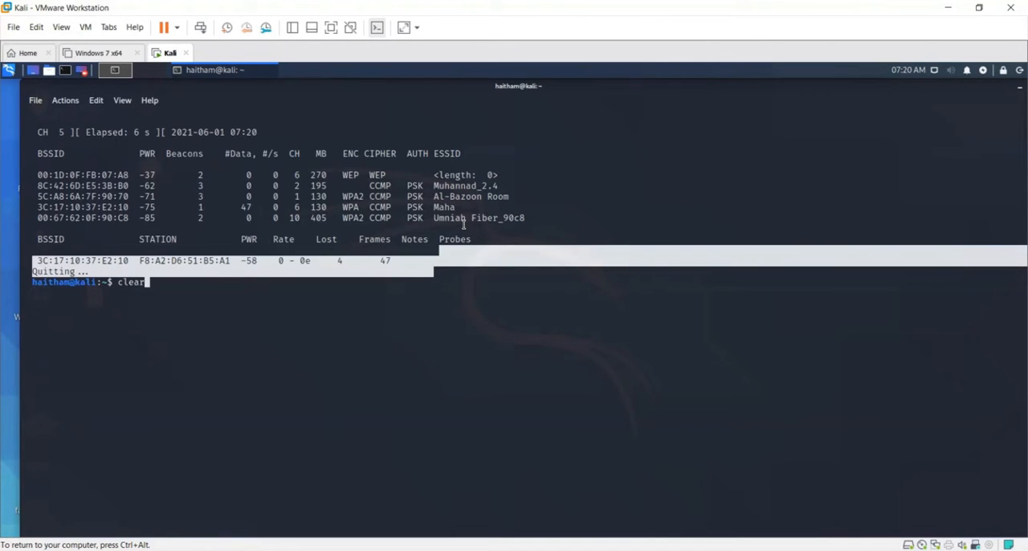
pyautogui.write('wireshark Pwned-01.cap')
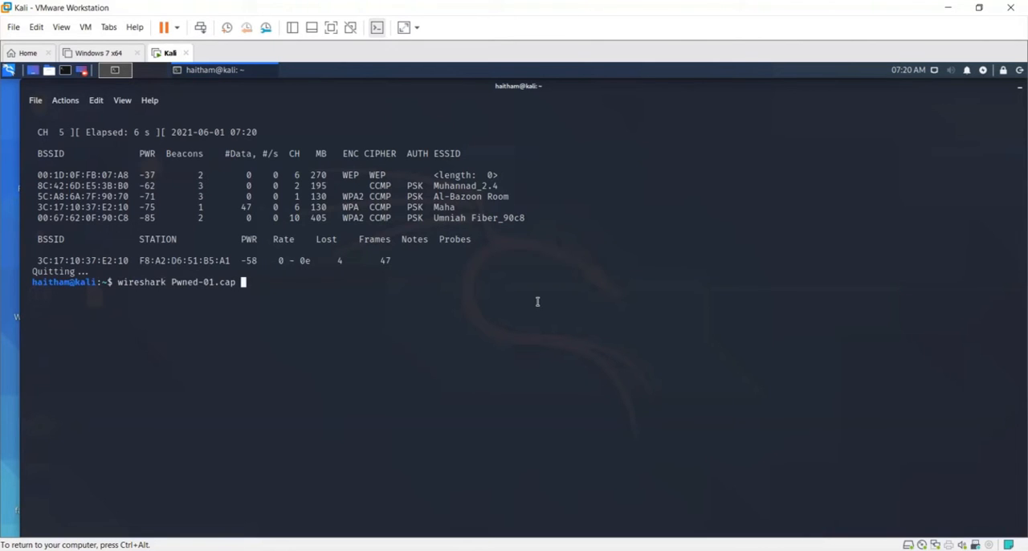
pyautogui.write('sudo airodump-ng wlan0mon -c 6 --write Pwned')
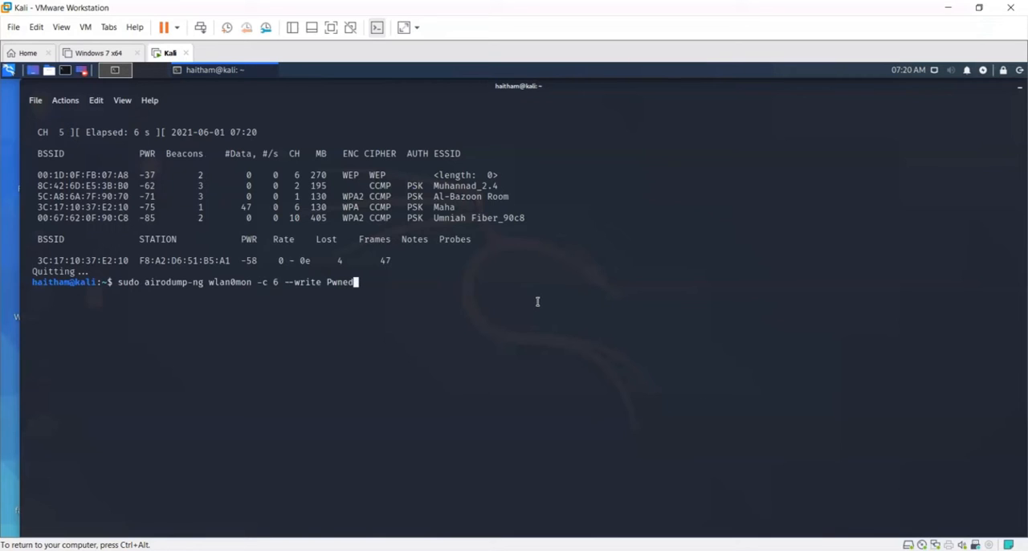
pyautogui.write('Hidden')
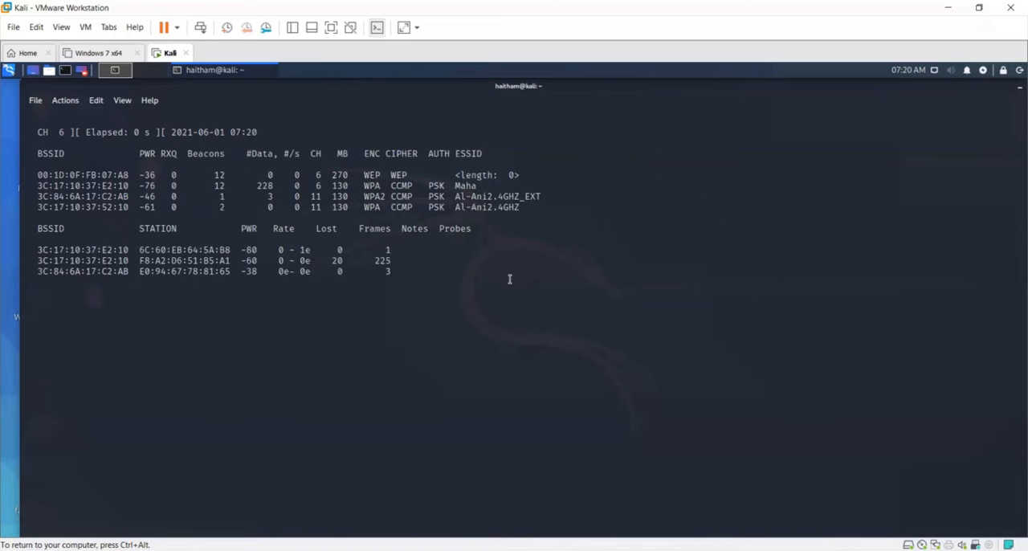
pyautogui.moveTo(498, 265)
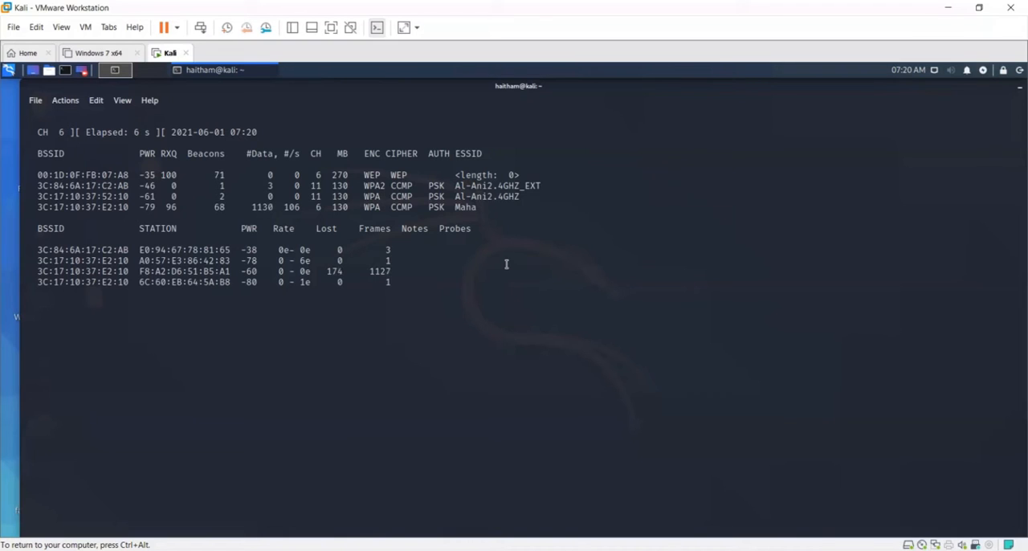
pyautogui.press('ctrl+c')
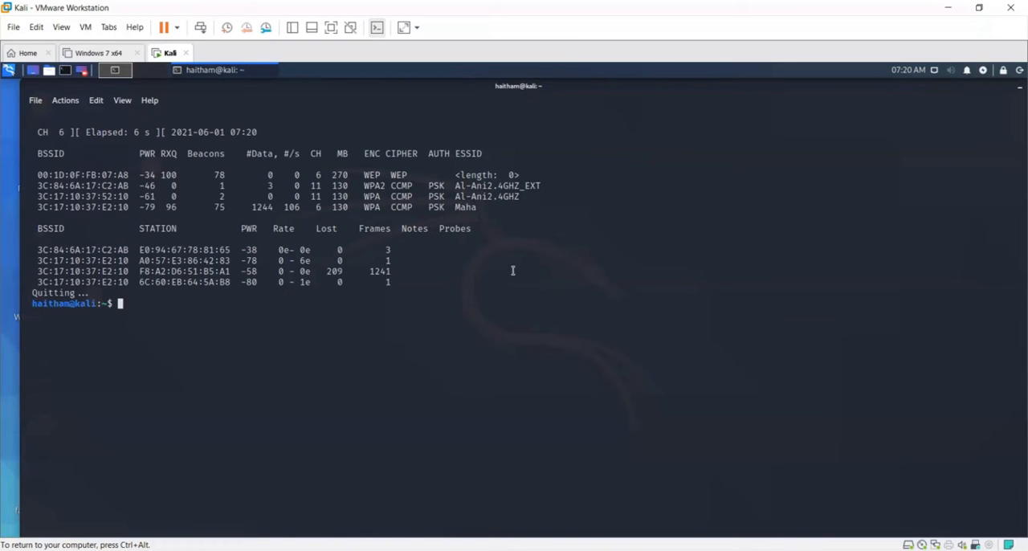
# Launch Wireshark on the Hidden-01.cap capture file
pyautogui.write('wireshark')
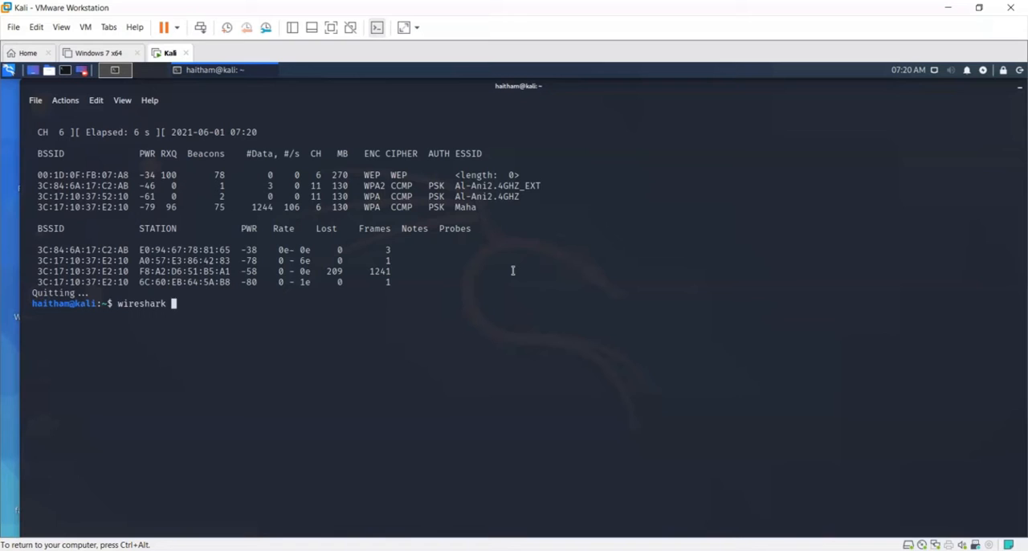
pyautogui.write('Hi')
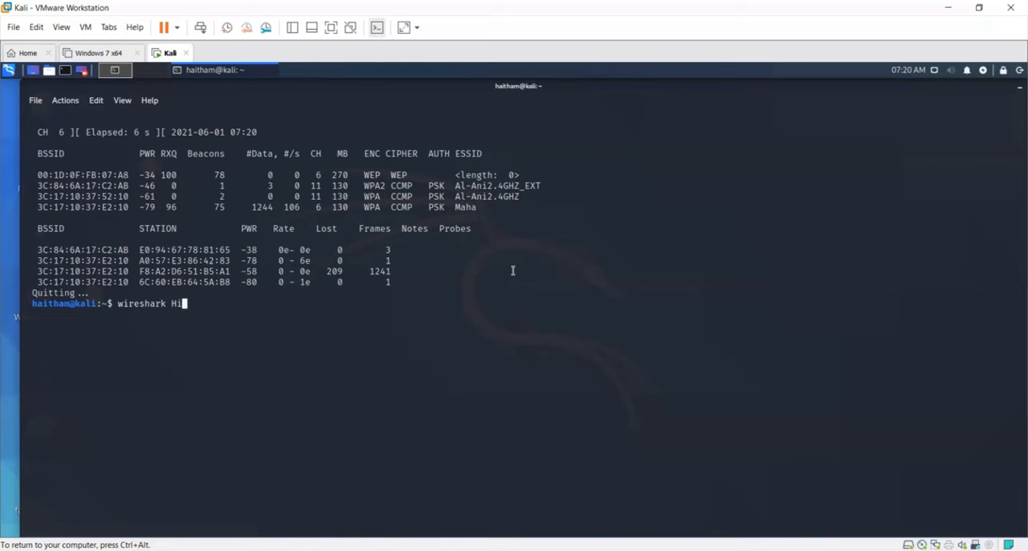
pyautogui.write('dden-01.cap')
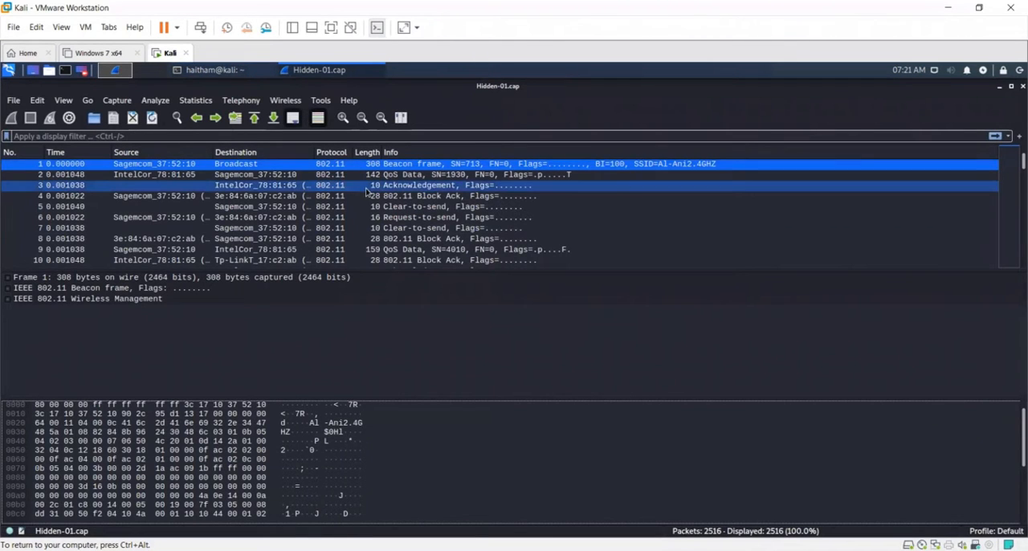
# Select Block Ack frame 17 and expand its IEEE 802.11 details to reach the receiver address
pyautogui.scroll(-3)
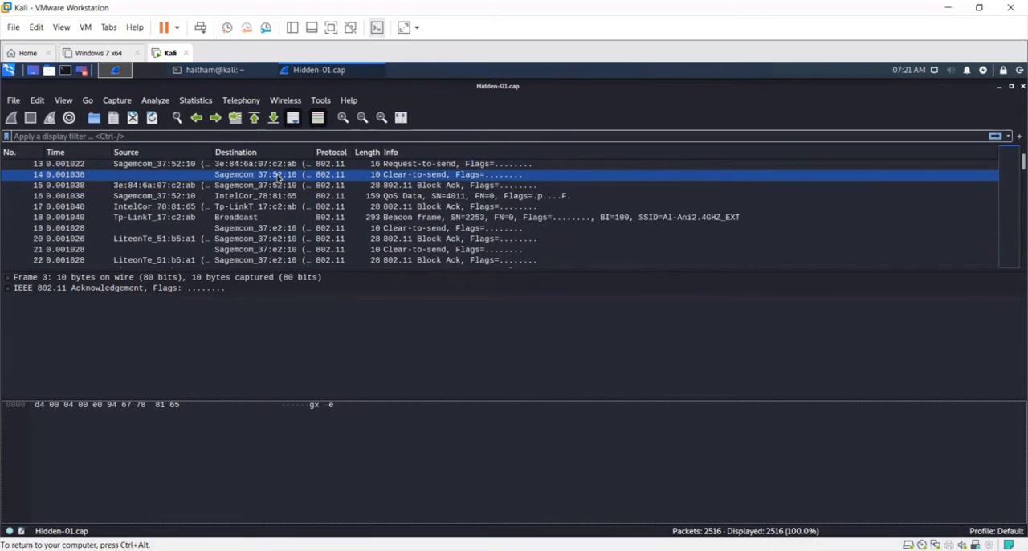
pyautogui.click(254, 205)
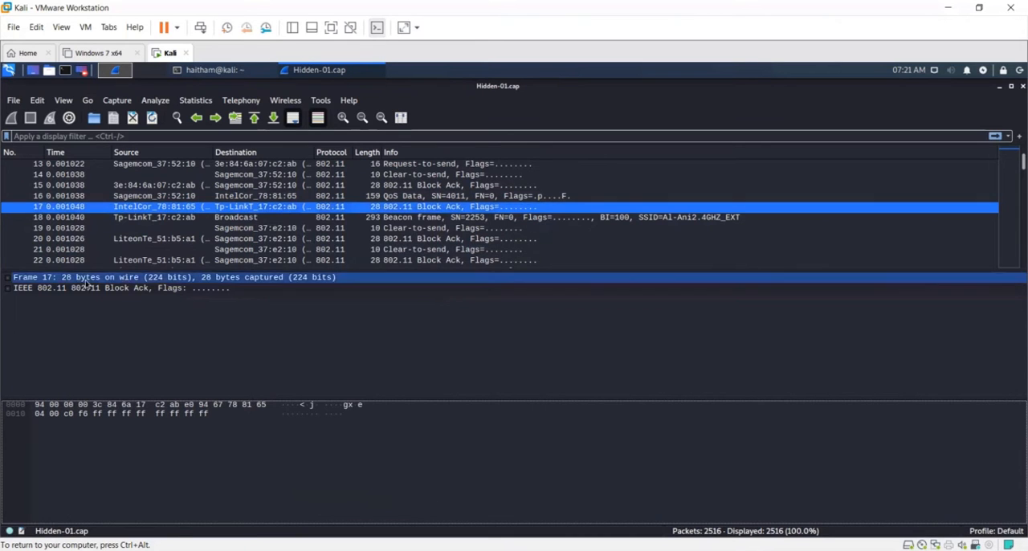
pyautogui.click(8, 288)
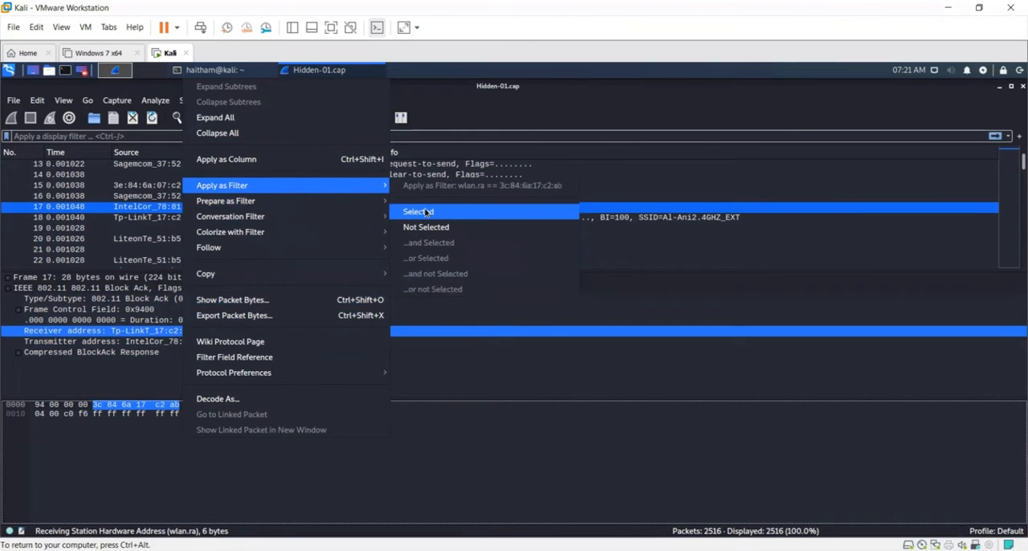
# Filter to the access point's frames, reselect its beacon and expand the fixed parameters
pyautogui.click(417, 212)
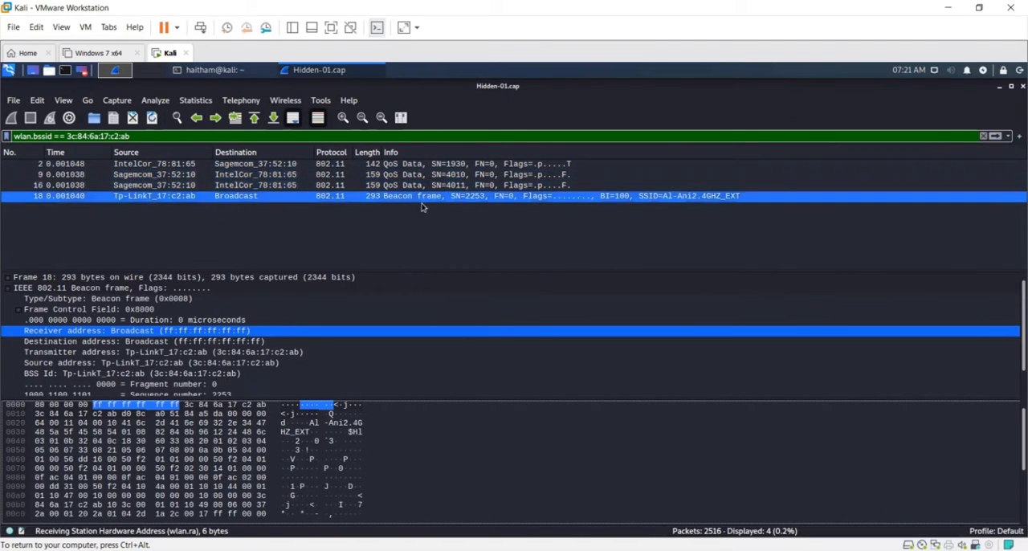
pyautogui.moveTo(379, 199)
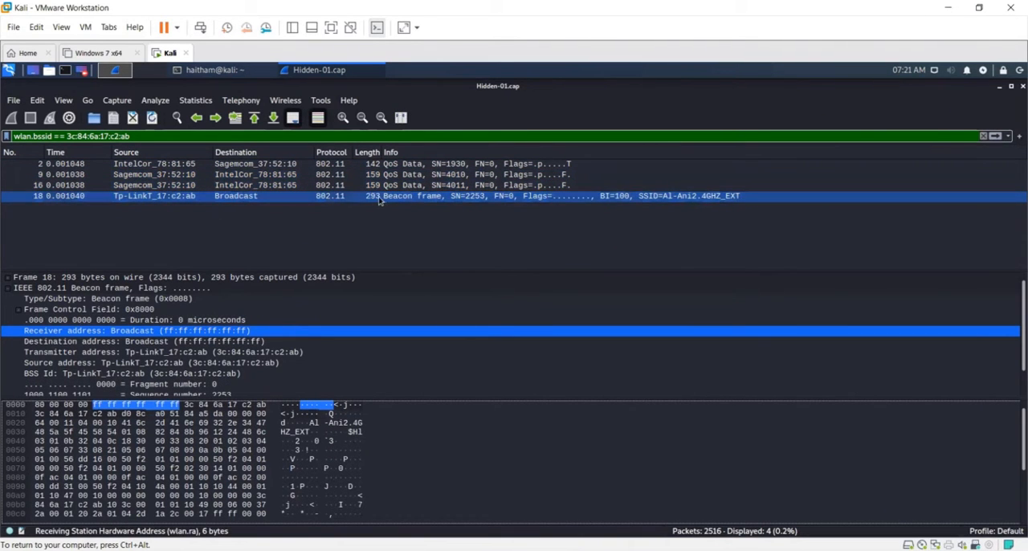
pyautogui.click(142, 331)
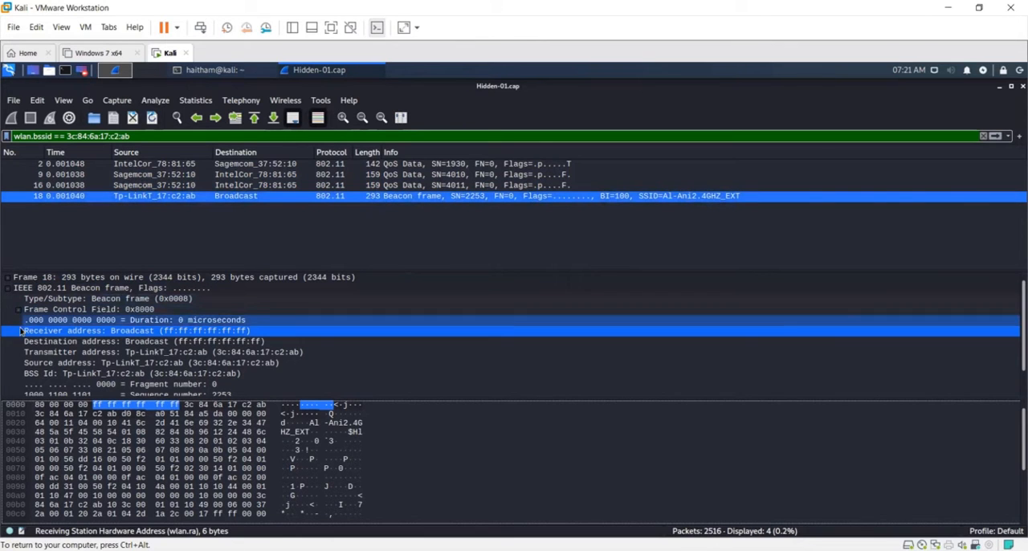
pyautogui.click(6, 287)
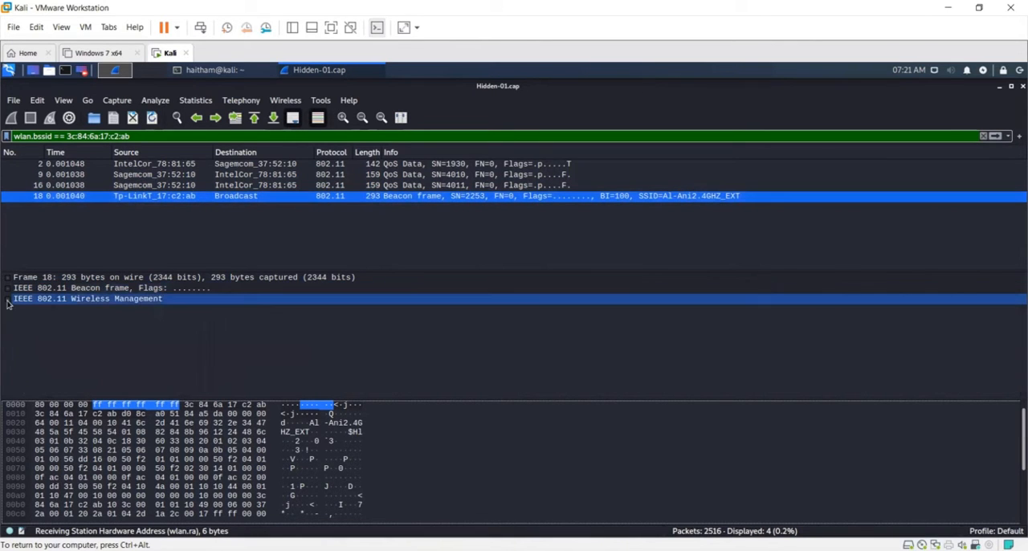
pyautogui.click(8, 298)
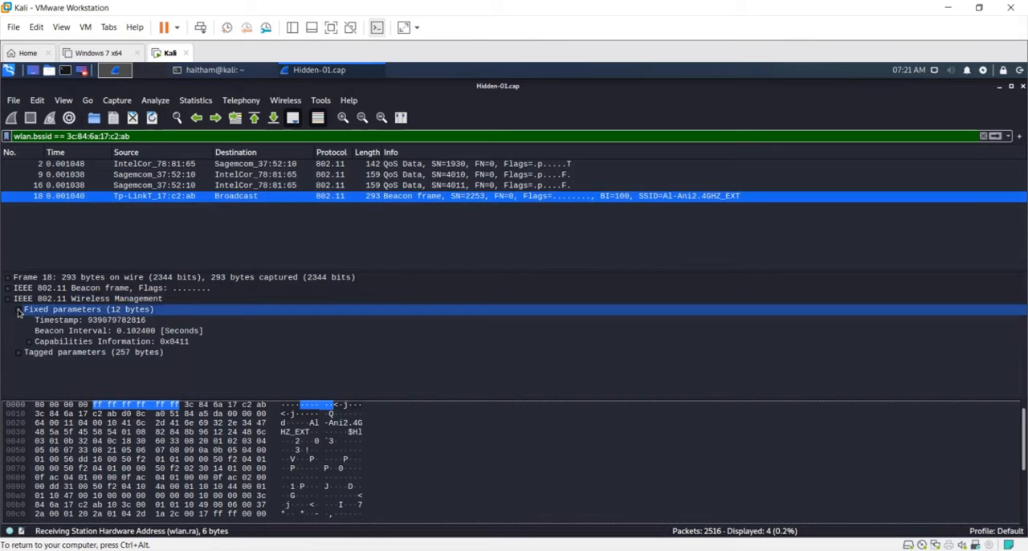
# Expand the beacon's tagged parameters to show SSID Al-Ani2.4GHZ_EXT and the beacon interval
pyautogui.click(94, 352)
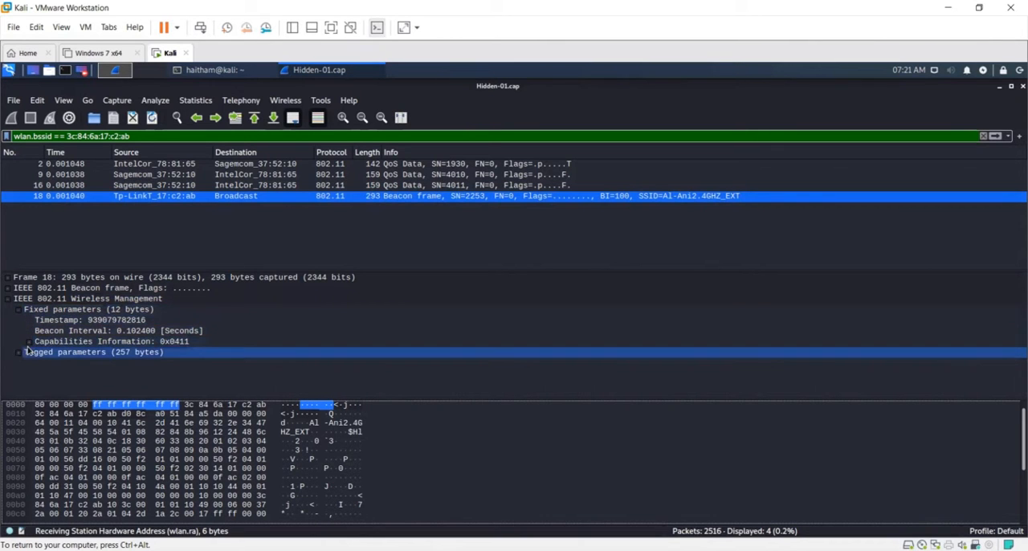
pyautogui.click(6, 352)
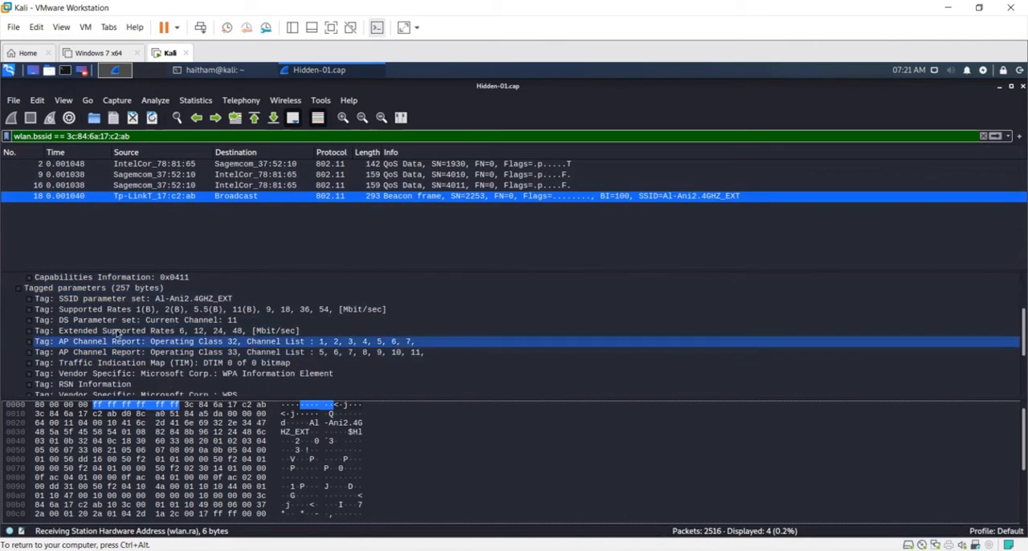
pyautogui.scroll(-3)
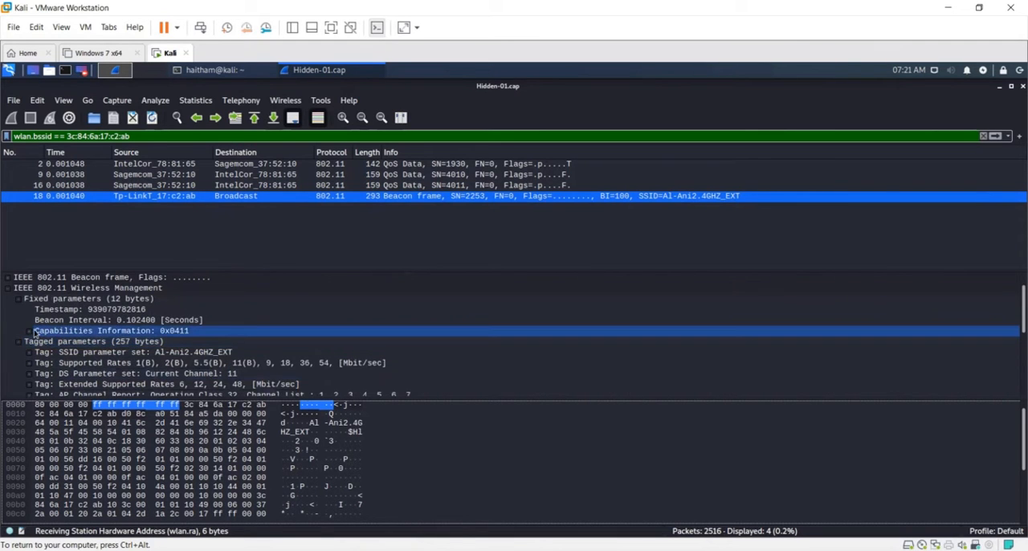
pyautogui.click(120, 319)
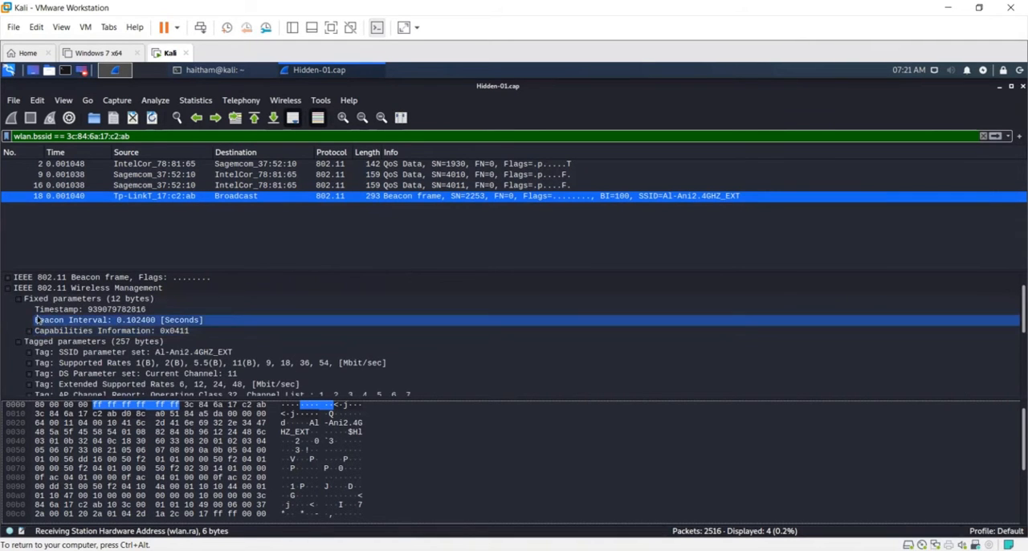
pyautogui.click(17, 299)
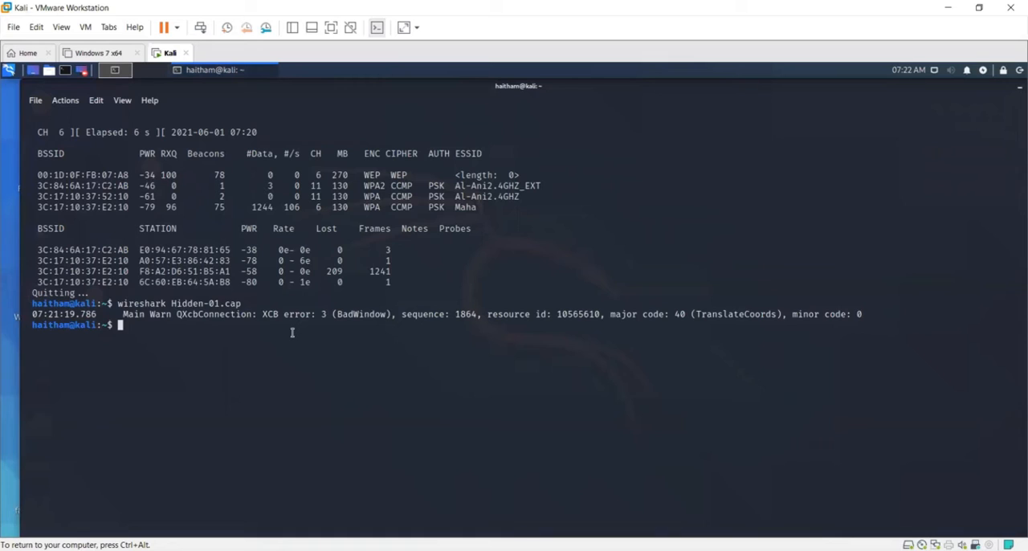
# Start sudo airodump-ng wlan0mon -c 6 without the --write option to scan channel 6 unsaved
pyautogui.write('wireshark Hidden-01.cap')
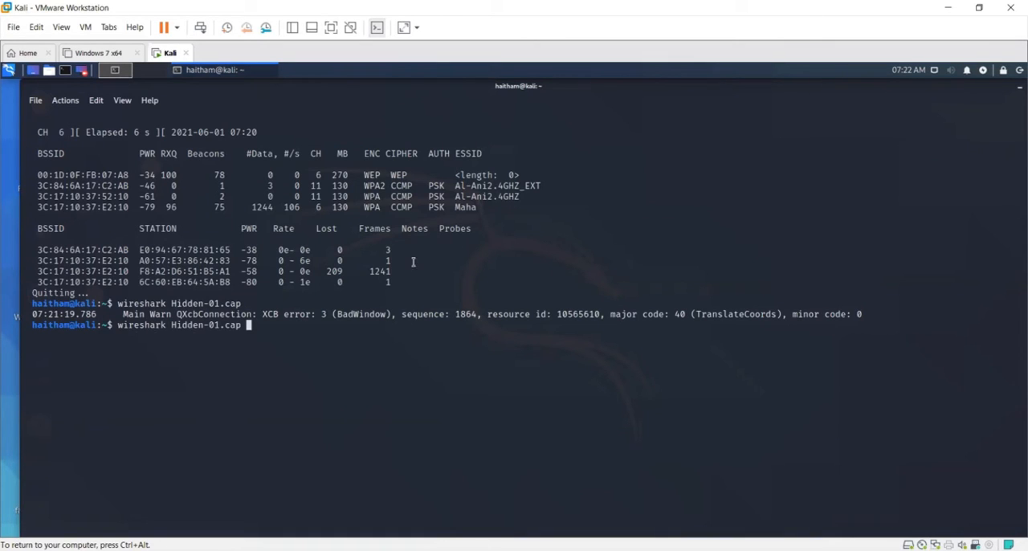
pyautogui.moveTo(452, 180)
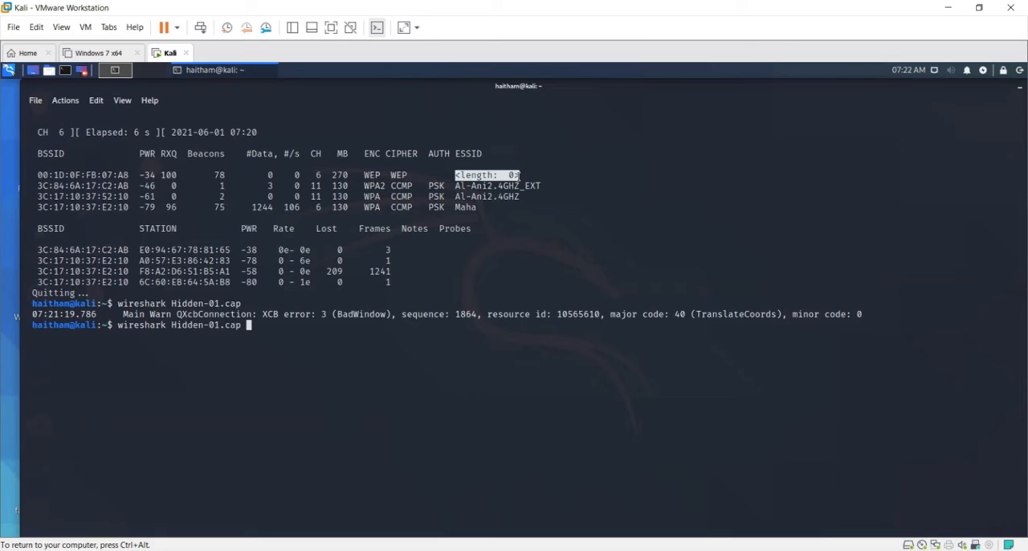
pyautogui.write('sudo airodump-ng wlan0mon -c 6 --write Hidden')
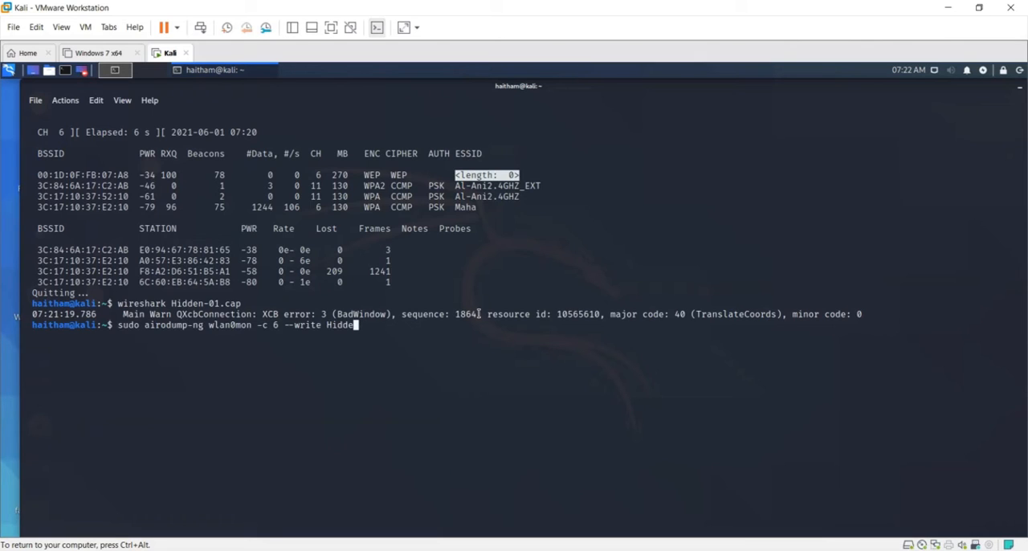
pyautogui.press('BackSpace')
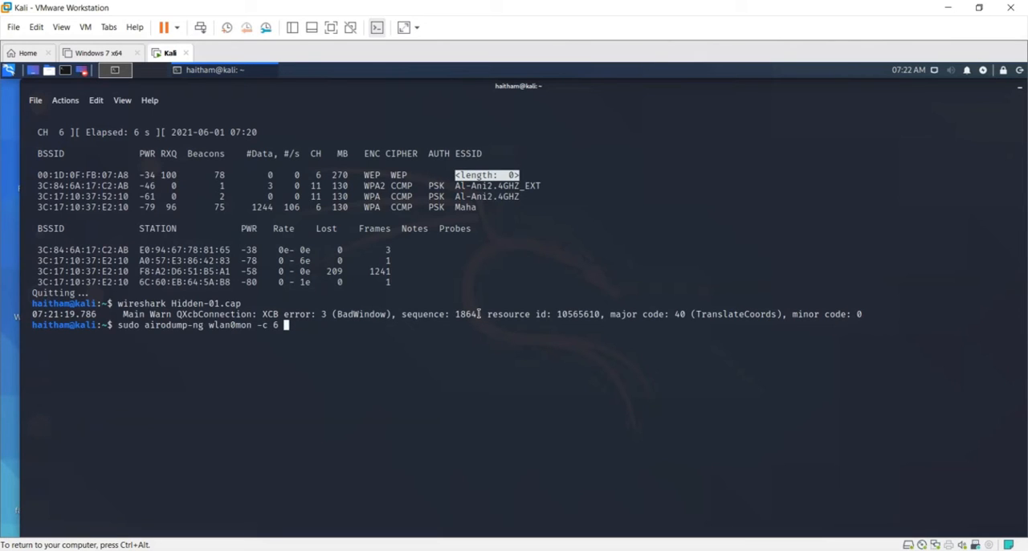
pyautogui.press('Return')
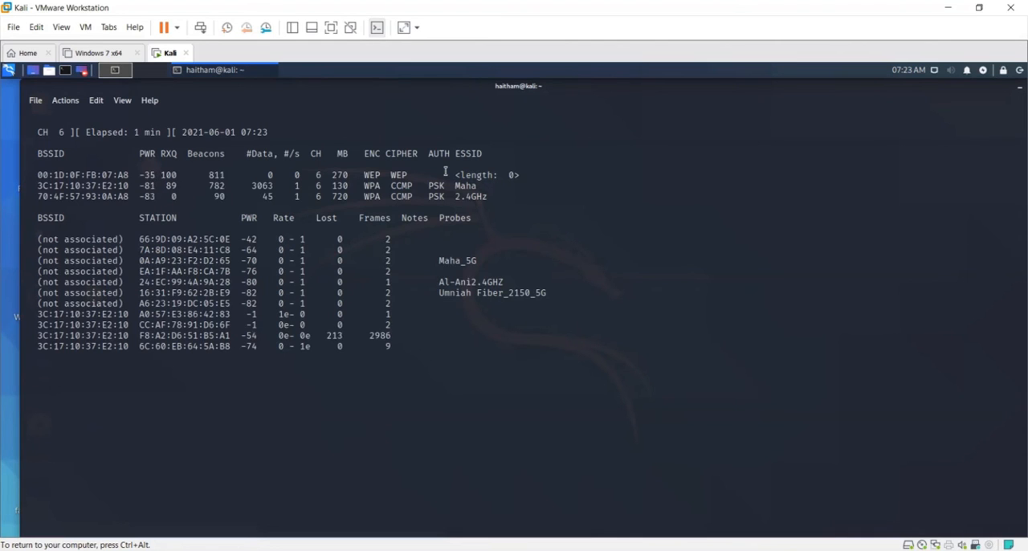
# Restart the channel 6 scan as sudo airodump-ng wlan0mon -c 6 --write reveal
pyautogui.write('sudo airodump-ng wlan0mon -c 6')
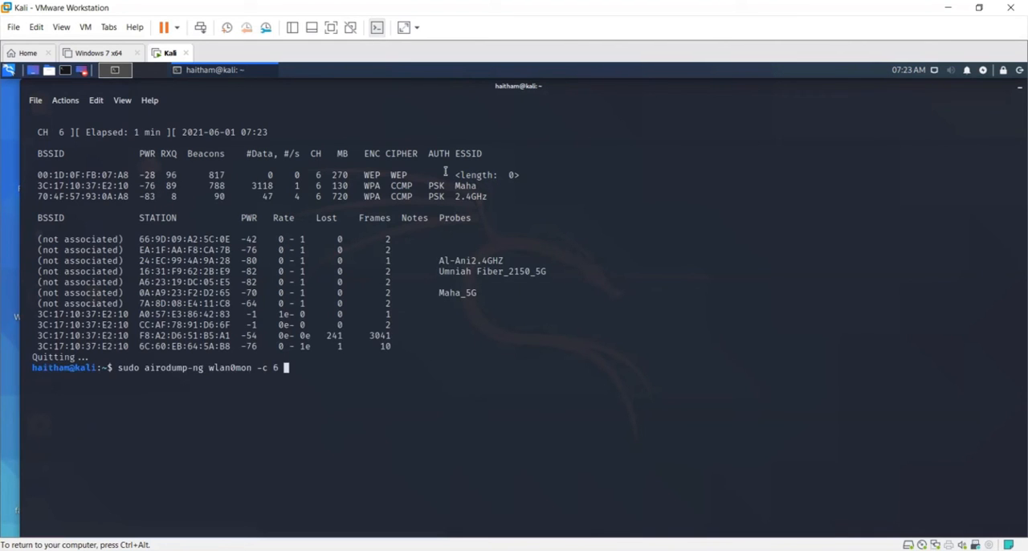
pyautogui.write('--write')
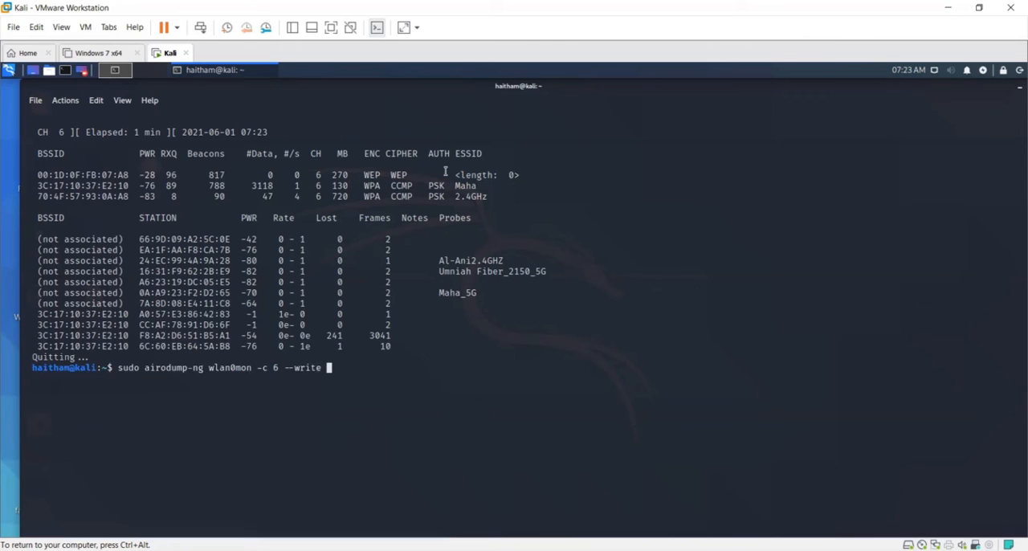
pyautogui.write('re')
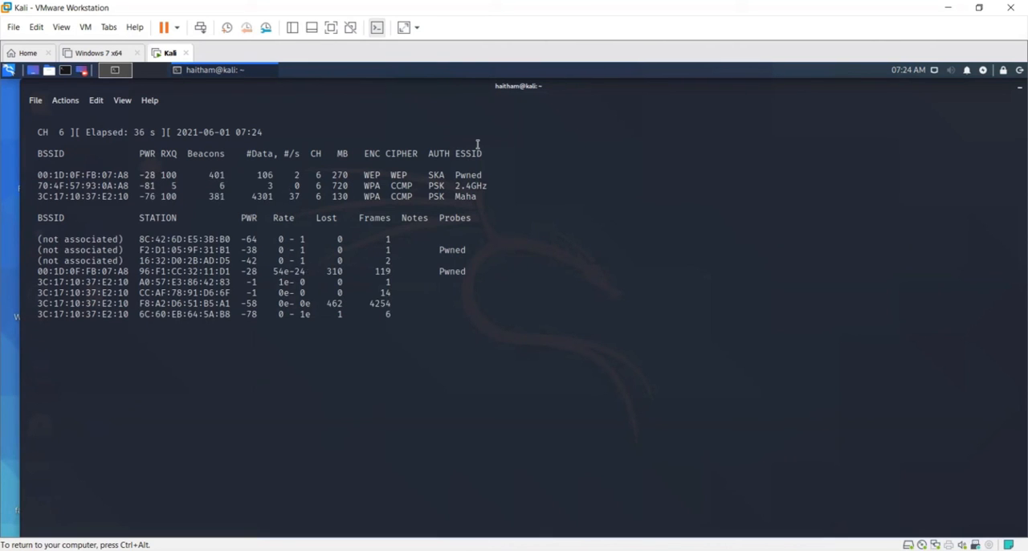
# Stop the capture and open reveal-01.cap in Wireshark
pyautogui.press('ctrl+c')
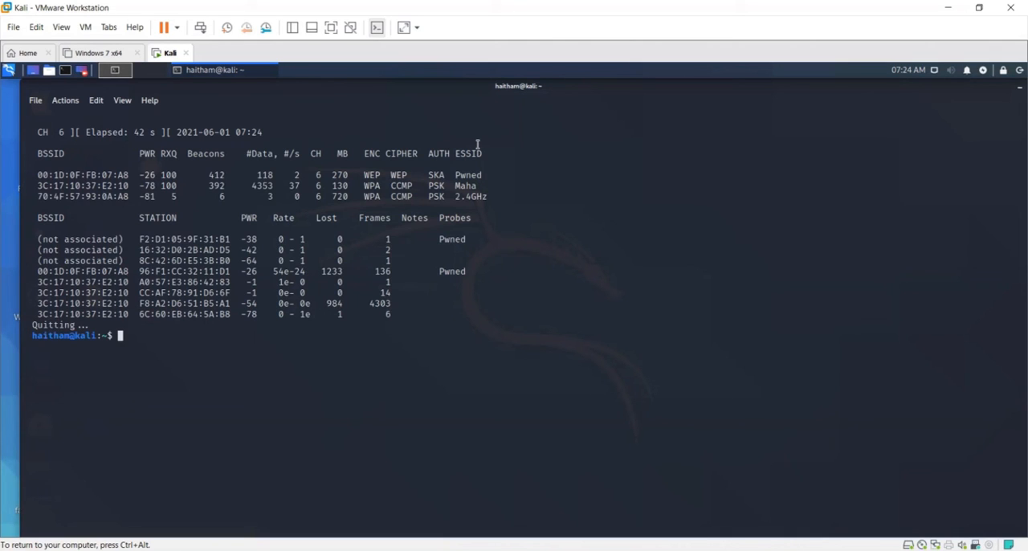
pyautogui.write('sudo airodump-ng wlan0mon -c 6 --write reveal')
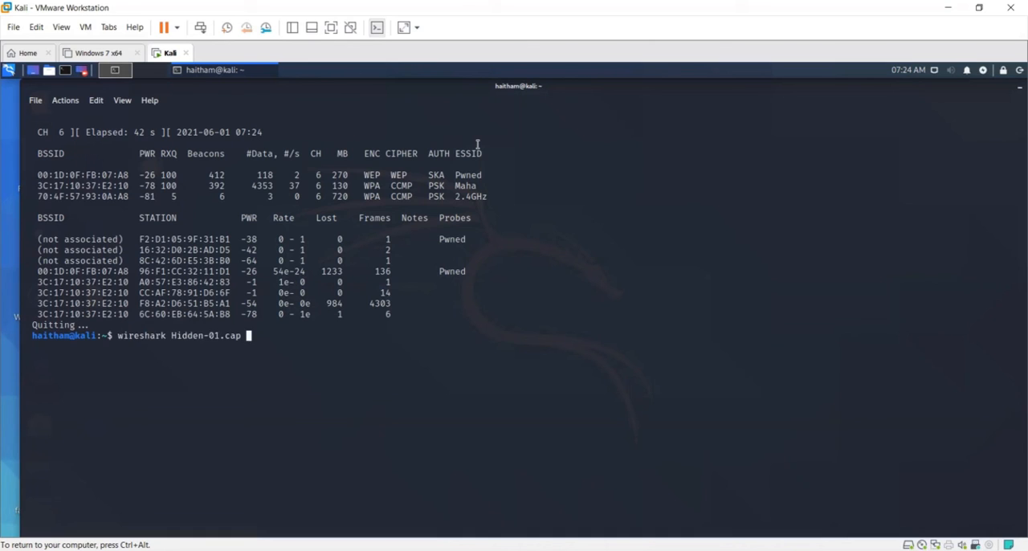
pyautogui.press('BackSpace')
pyautogui.write('ls')
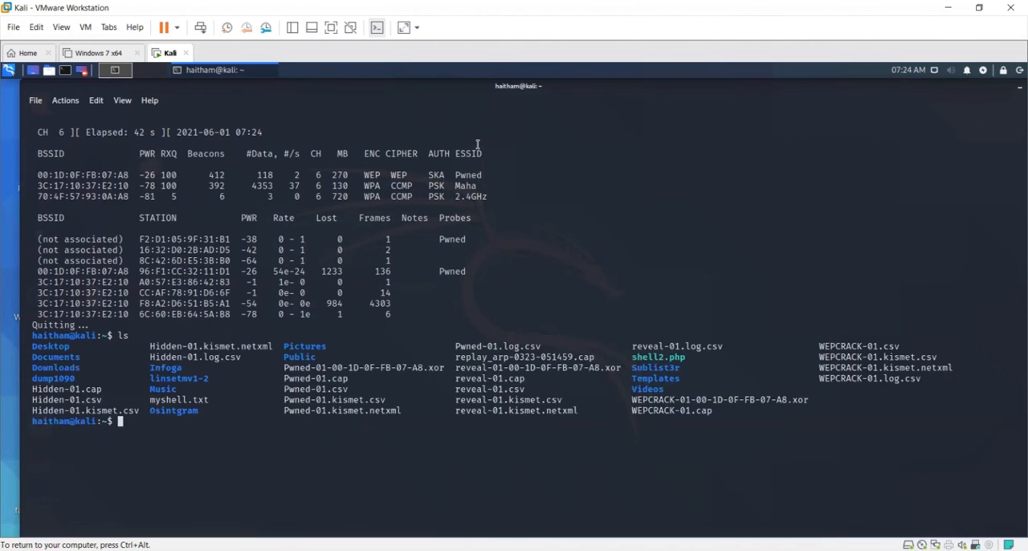
pyautogui.write('wireshark Hidden-01.cap')
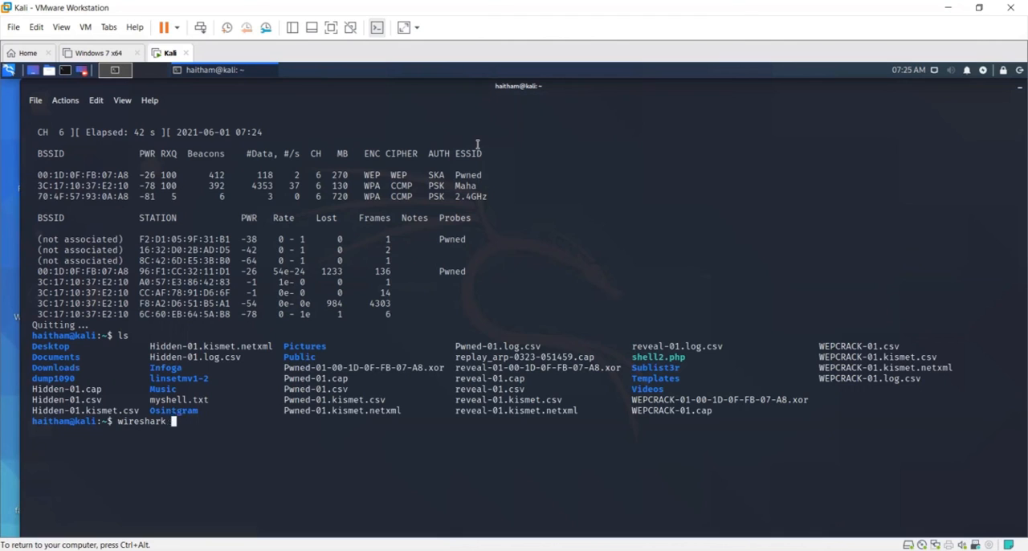
pyautogui.write('reveal-01.c')
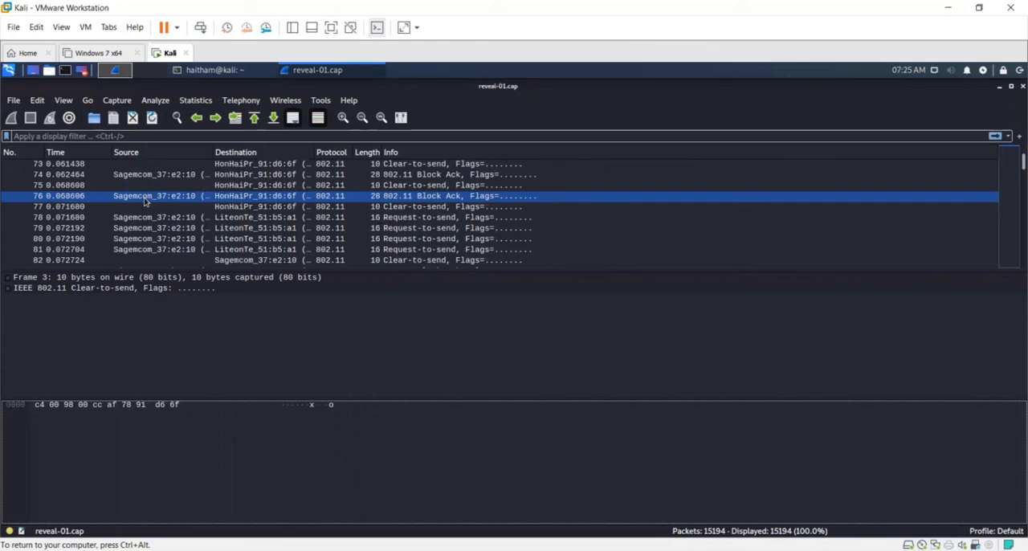
# Apply the beacon frame as a filter and edit it to wlan.bssid for the hidden access point
pyautogui.rightClick(152, 173)
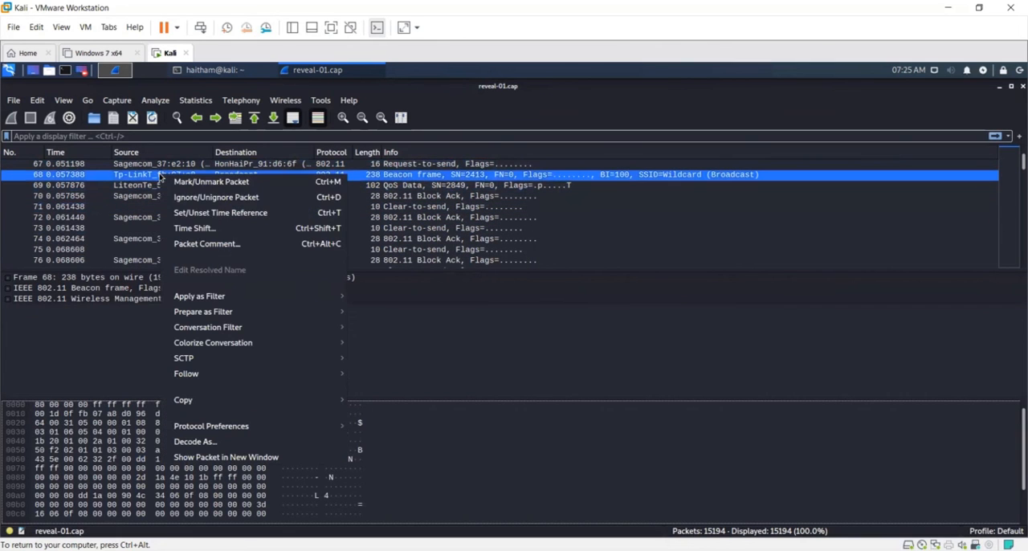
pyautogui.moveTo(199, 296)
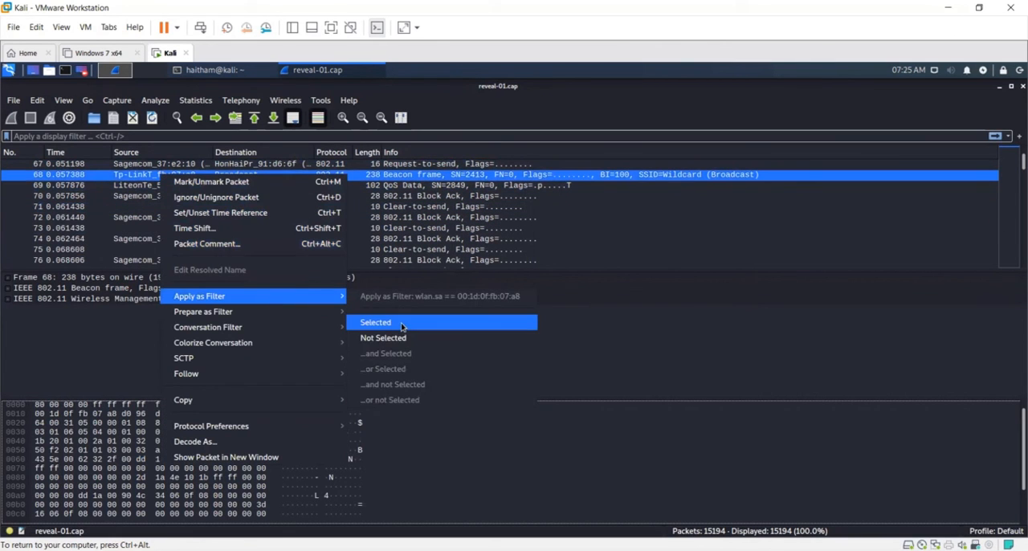
pyautogui.click(376, 321)
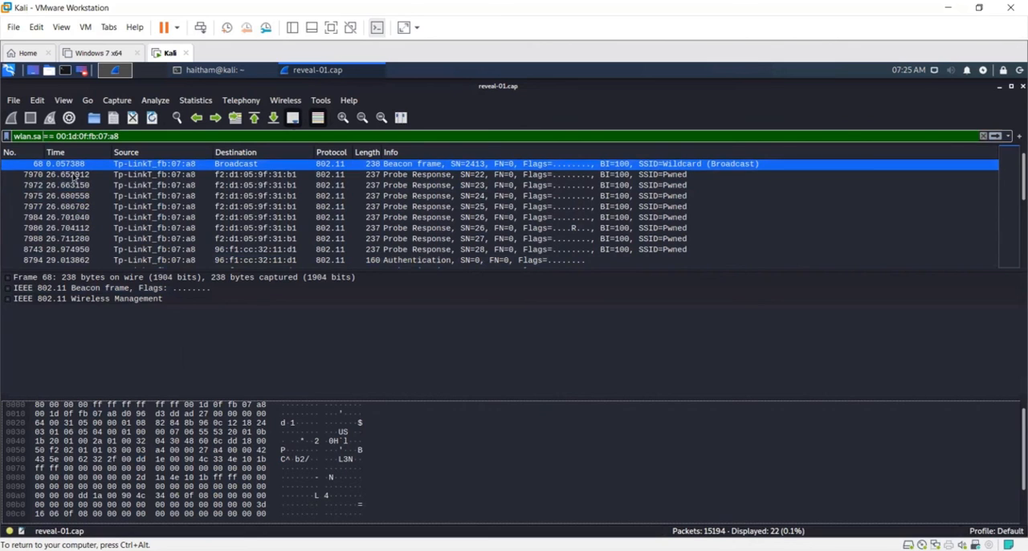
pyautogui.write('wlan.bssid')
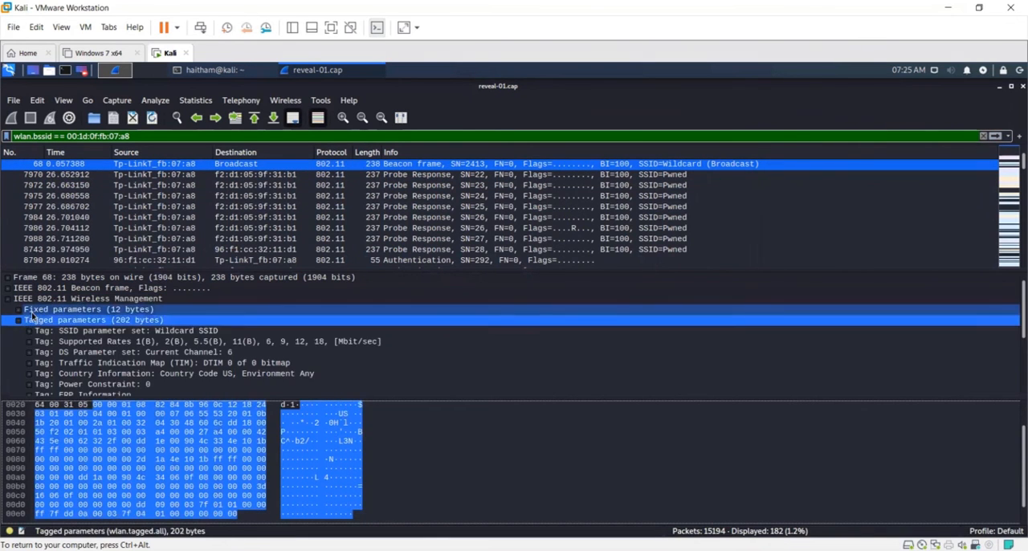
# Select a probe response and expand its tagged parameters to show SSID Pwned
pyautogui.click(17, 308)
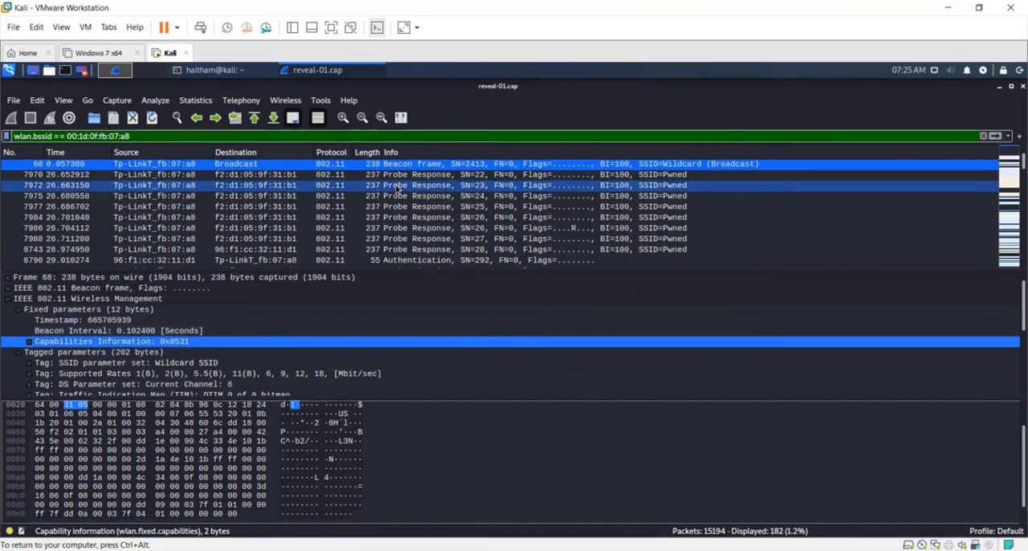
pyautogui.click(401, 174)
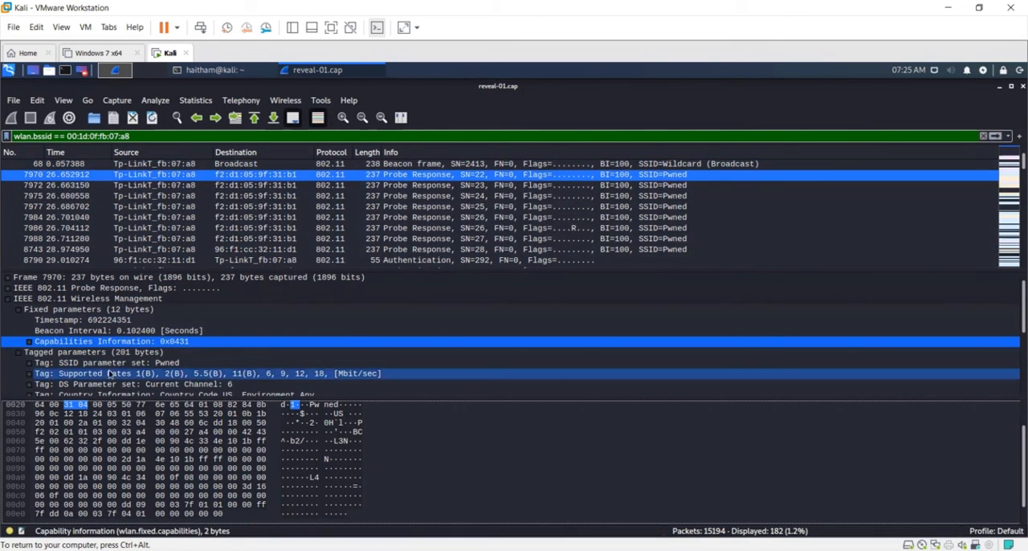
pyautogui.click(105, 363)
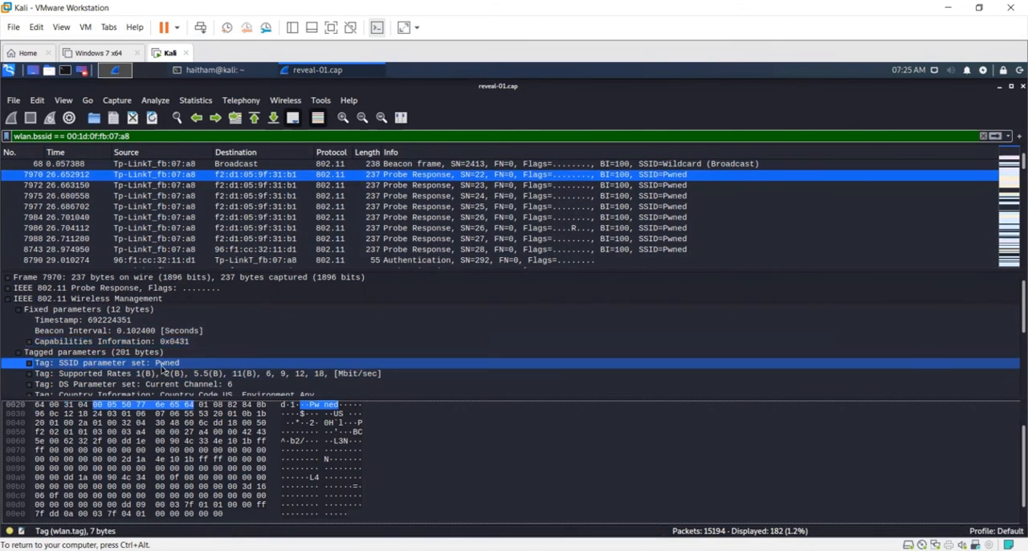